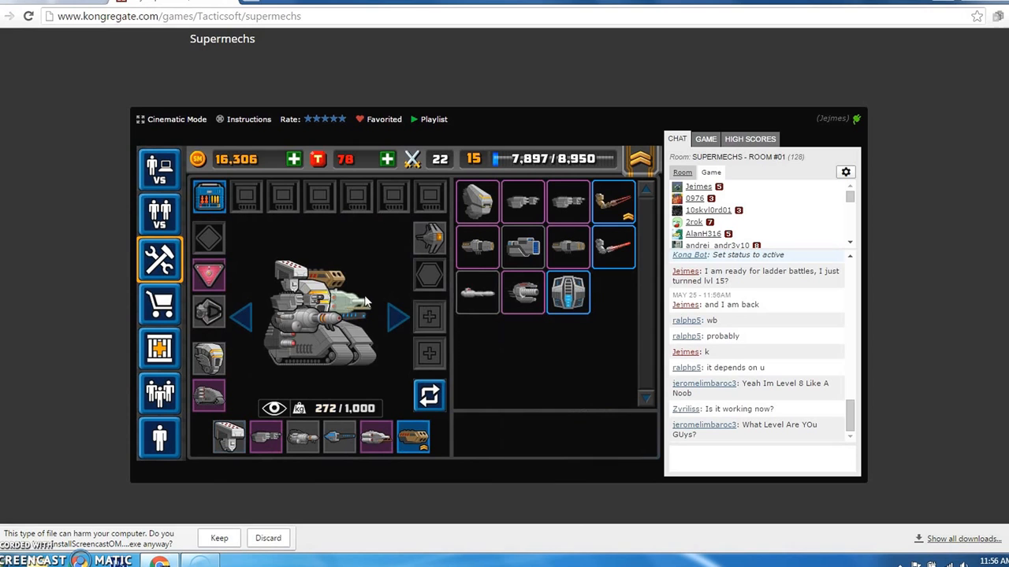
{"action": "mouse_move", "coordinate": [523, 246]}
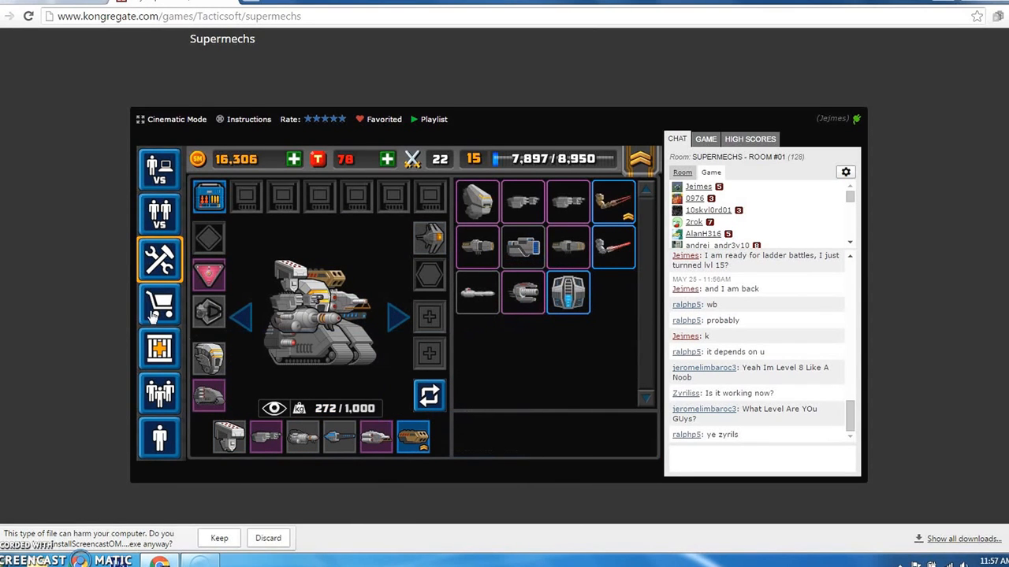
Browse the shop's Physical Side Weapons and view the Small Yellow Lazer, priced 9,000
{"action": "left_click", "coordinate": [160, 305]}
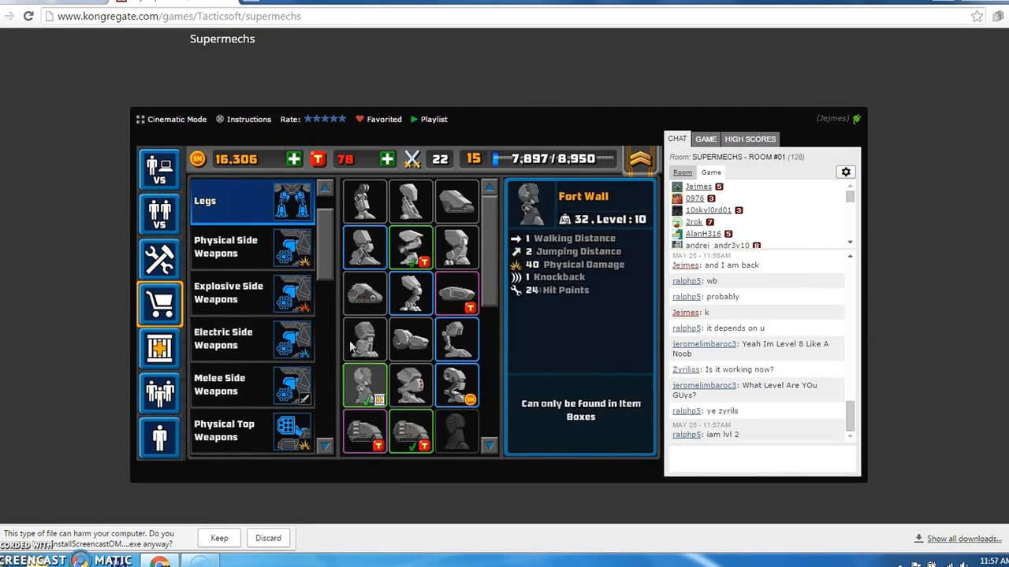
{"action": "left_click", "coordinate": [225, 247]}
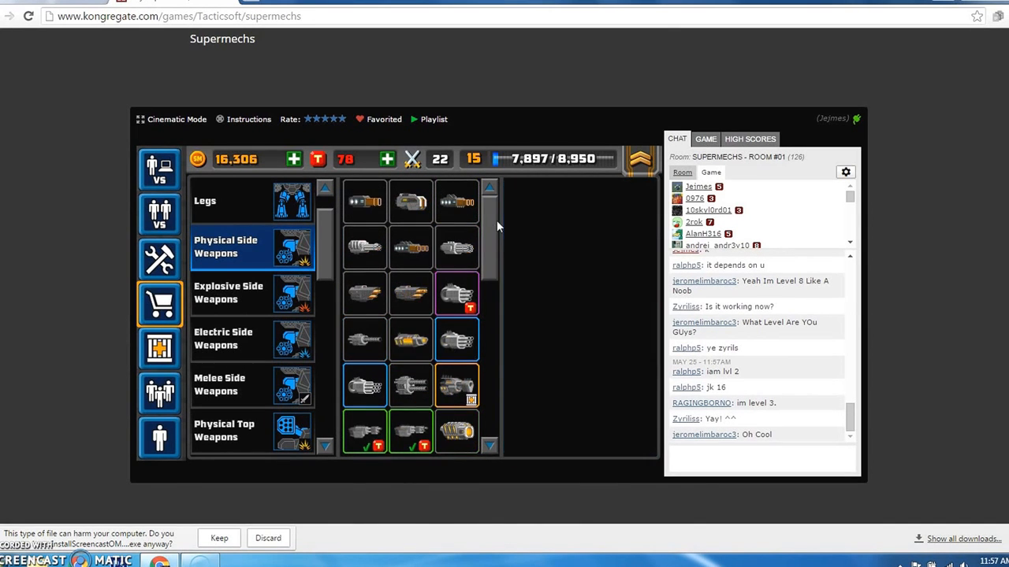
{"action": "left_click", "coordinate": [410, 294]}
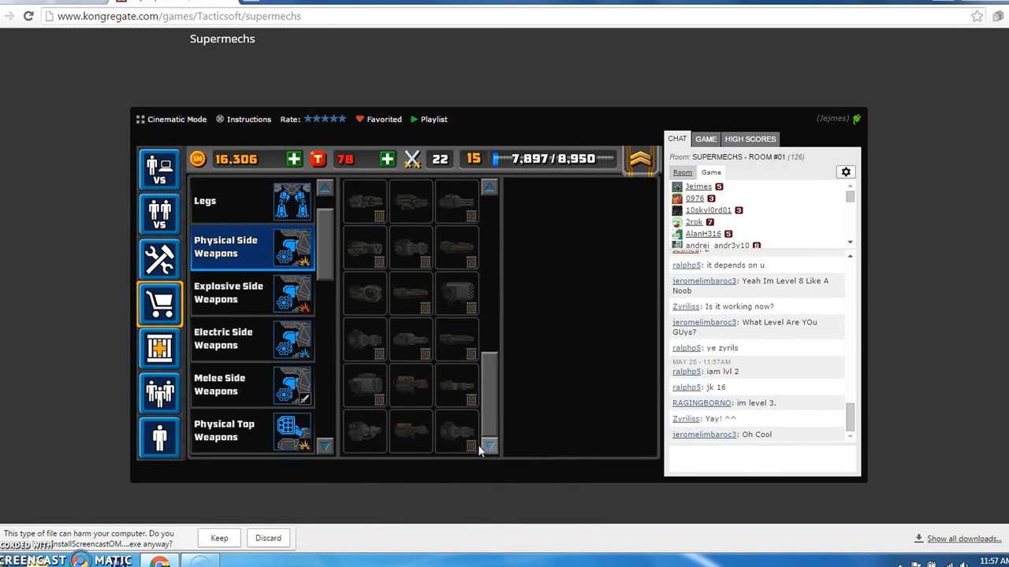
{"action": "scroll", "scroll_direction": "down", "scroll_amount": 3}
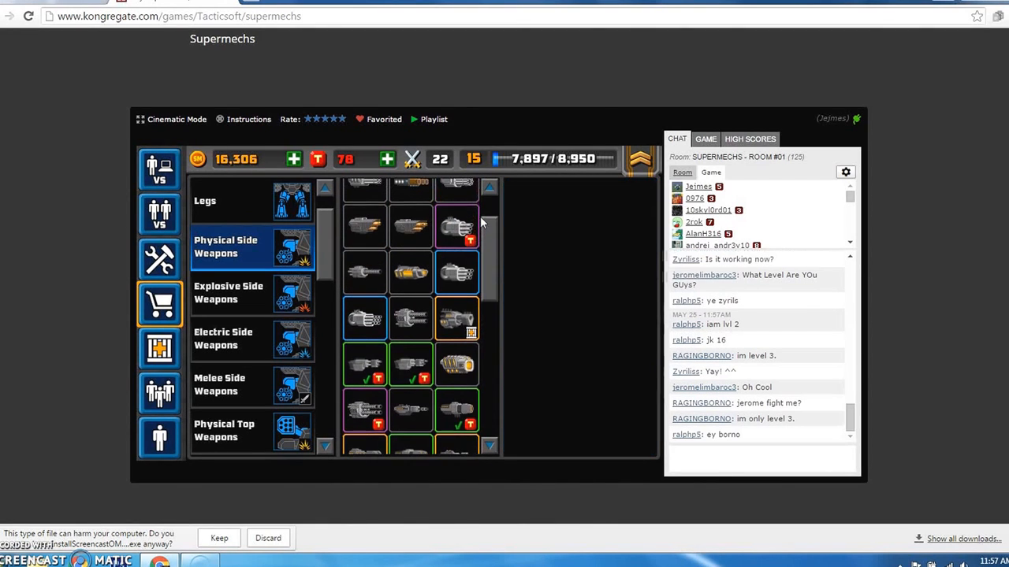
{"action": "left_click", "coordinate": [410, 247]}
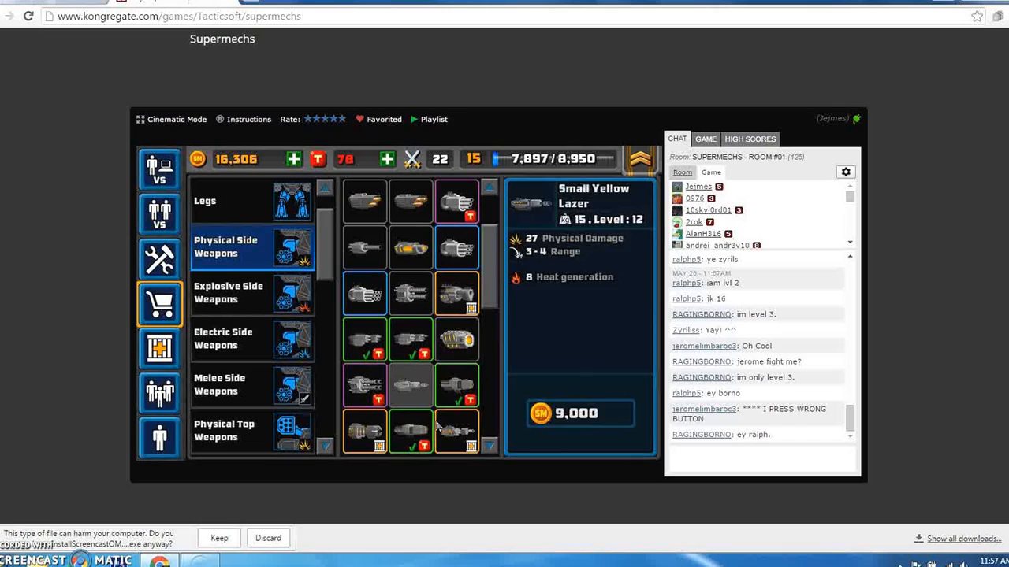
Check Red Fiering arms and explosive top weapons, then show Shields with Energy Shield Mark 3 (7,850)
{"action": "left_click", "coordinate": [228, 292]}
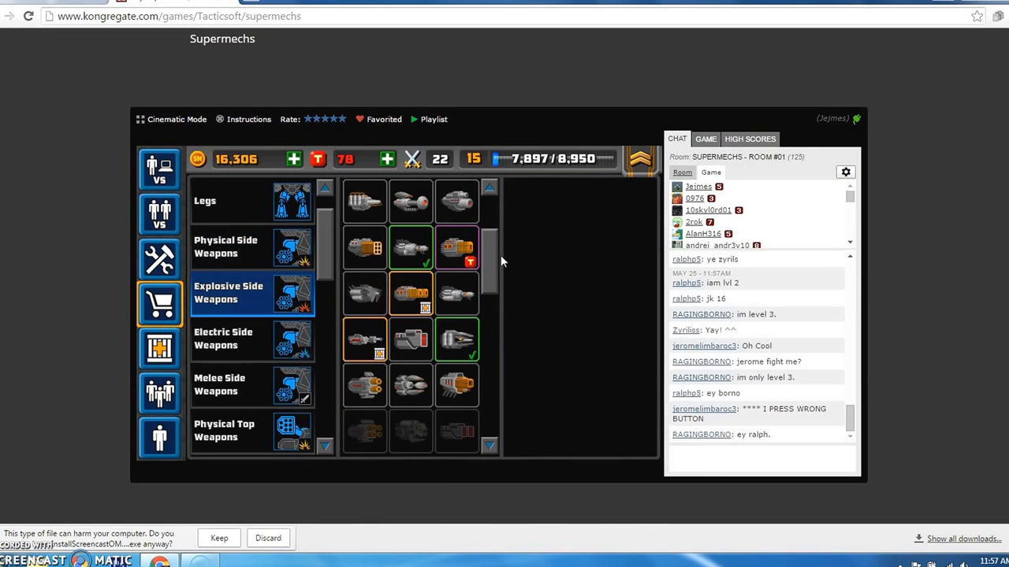
{"action": "left_click", "coordinate": [457, 294]}
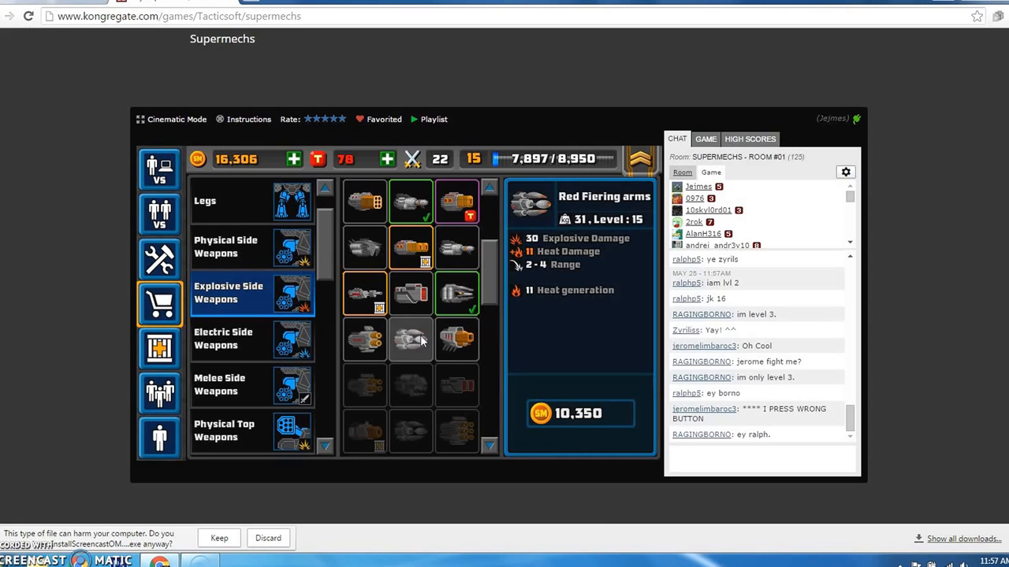
{"action": "left_click", "coordinate": [410, 339]}
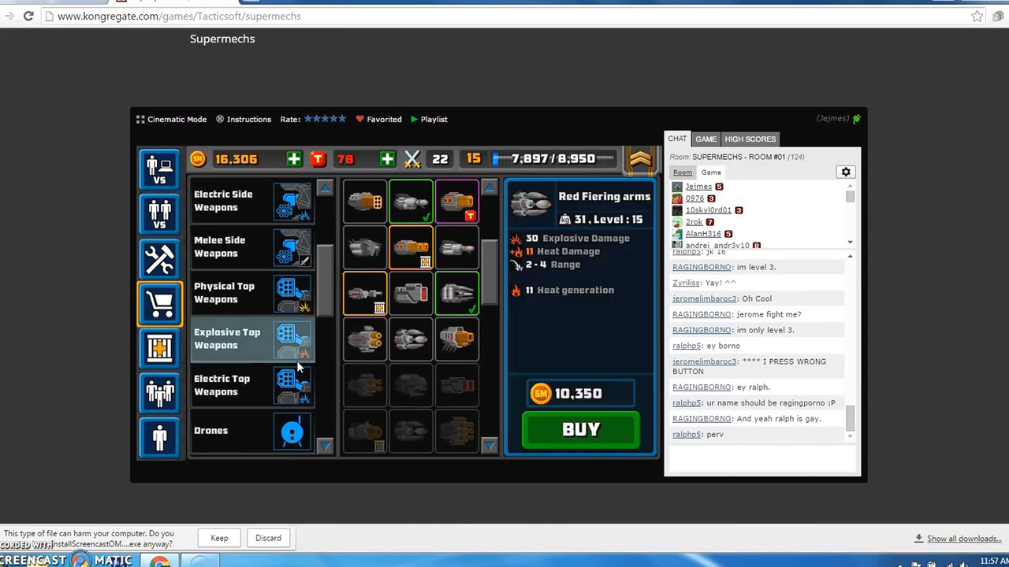
{"action": "left_click", "coordinate": [457, 339]}
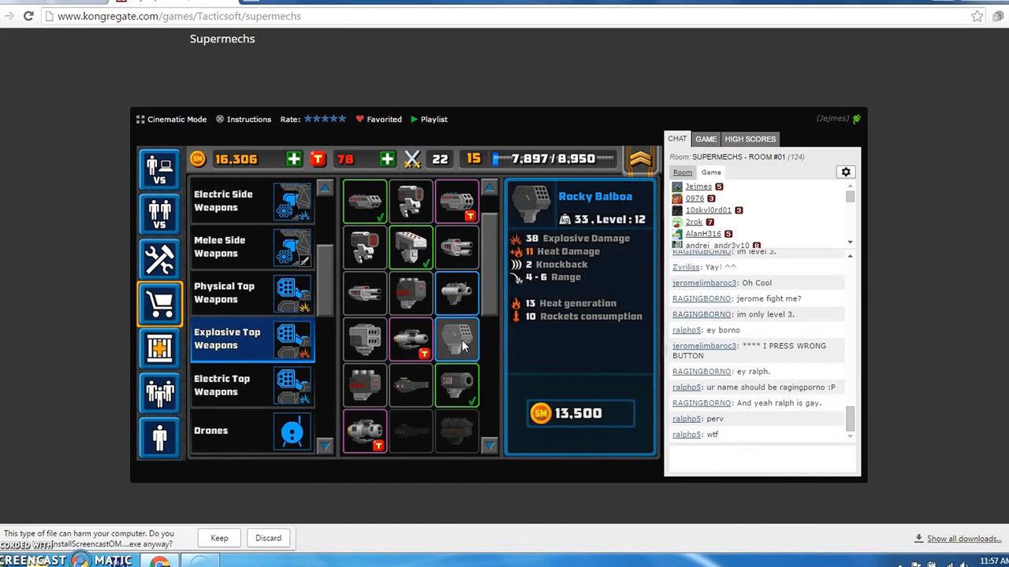
{"action": "left_click", "coordinate": [457, 386]}
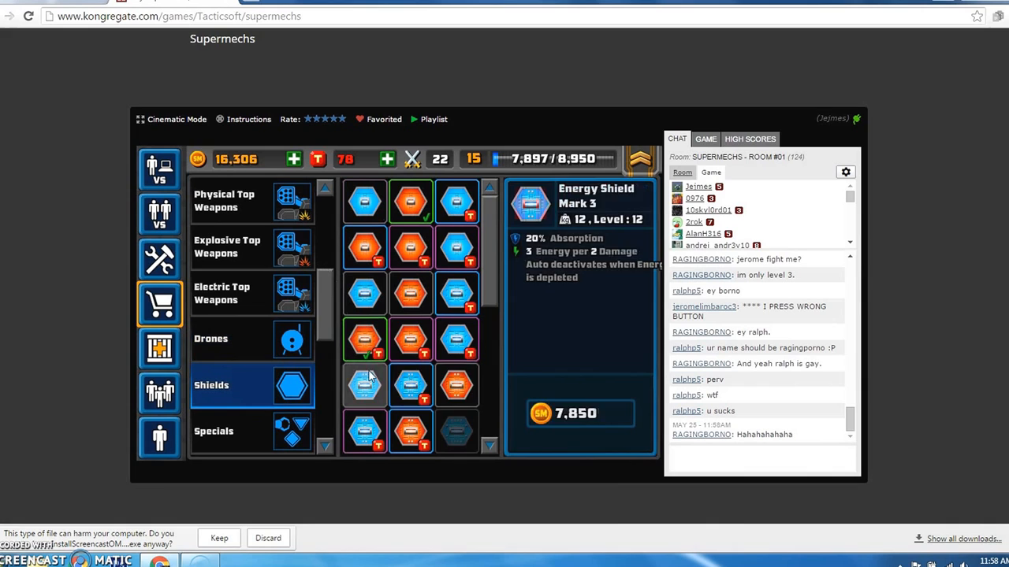
Purchase Heat Shield Mark 3 for 8,250, leaving a balance of 8,056
{"action": "left_click", "coordinate": [410, 203]}
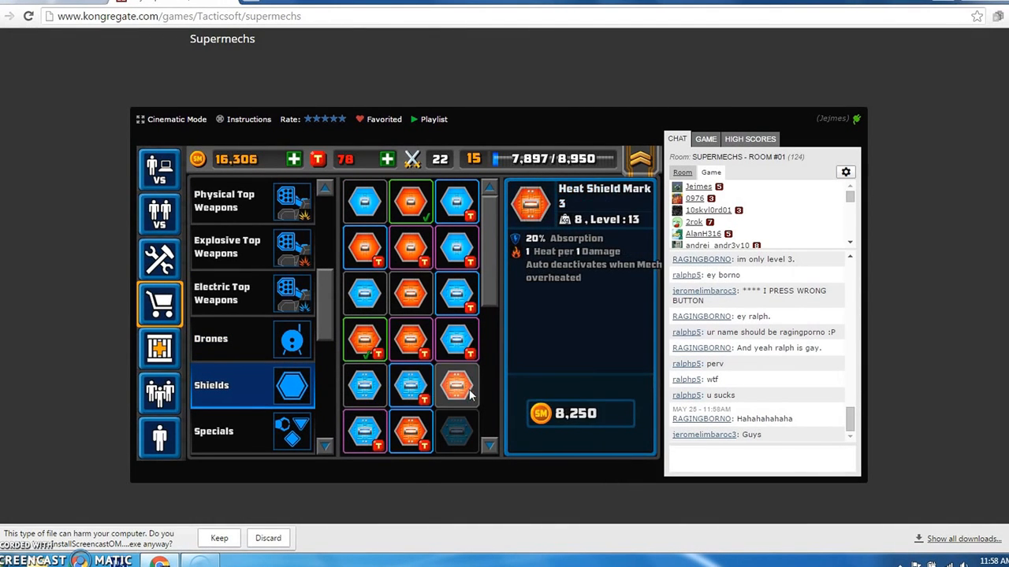
{"action": "left_click", "coordinate": [410, 431]}
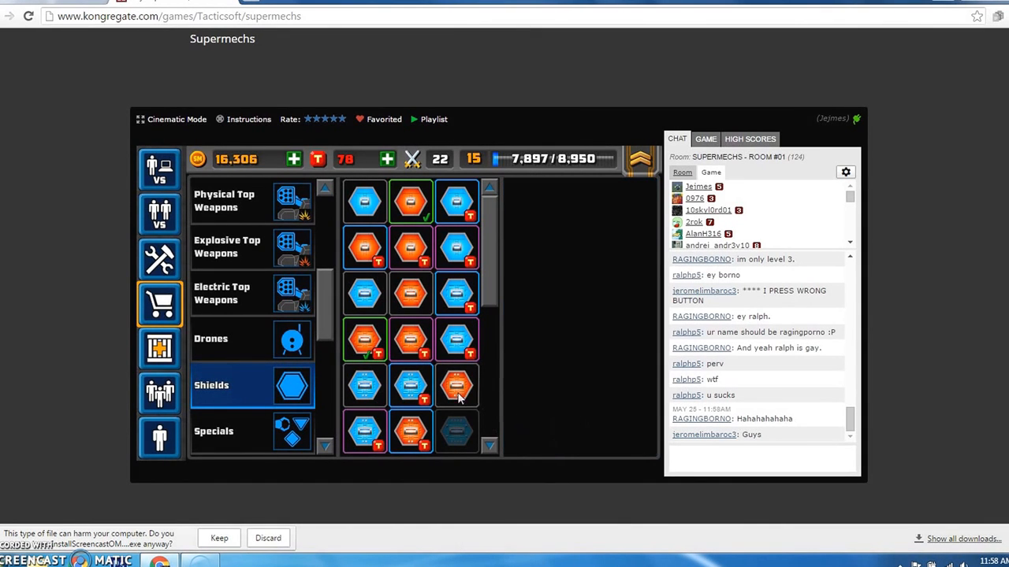
{"action": "left_click", "coordinate": [457, 386]}
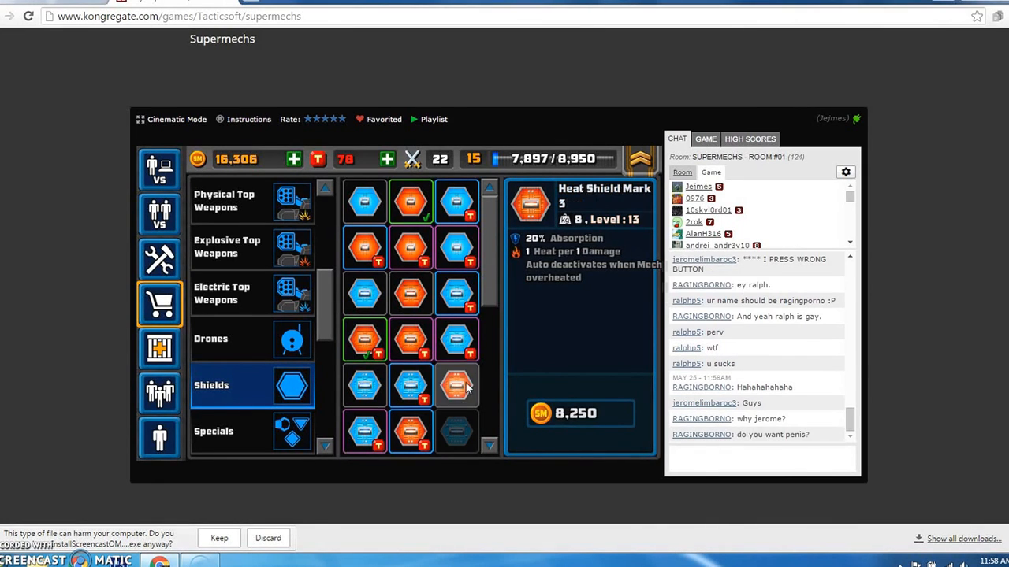
{"action": "left_click", "coordinate": [457, 386]}
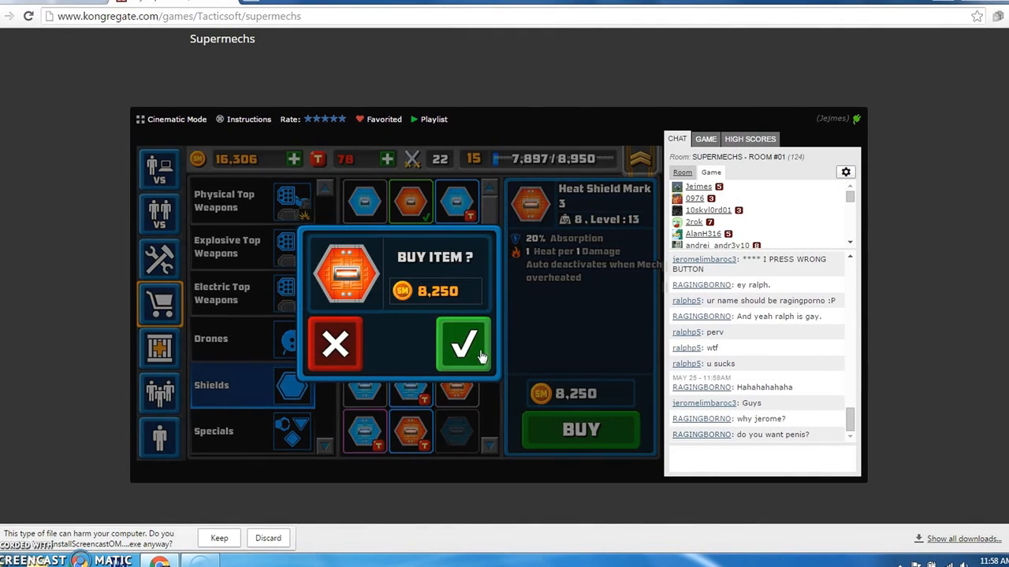
{"action": "left_click", "coordinate": [464, 346]}
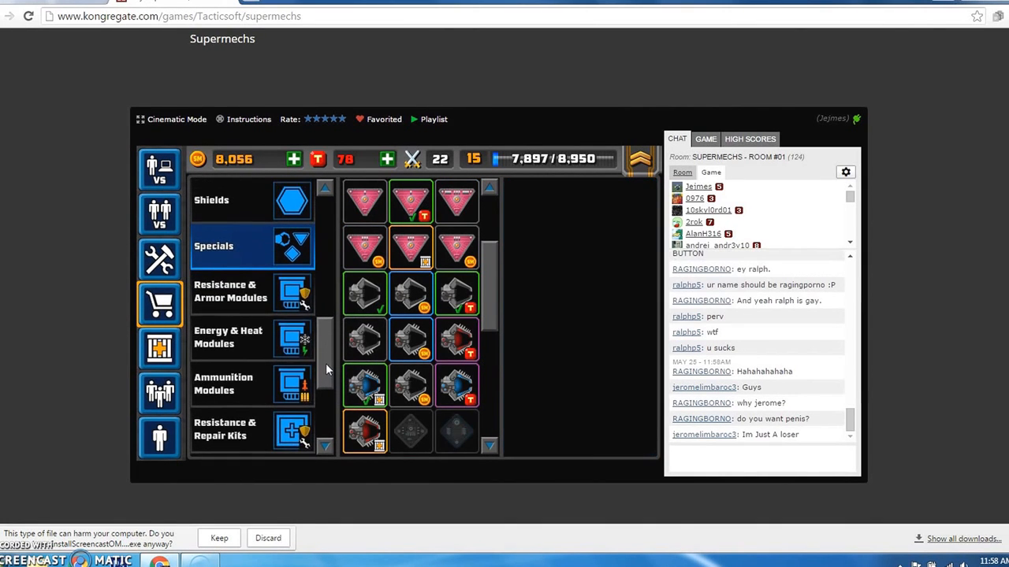
Compare bullet and rocket storage modules among the shop's Ammunition Modules
{"action": "left_click", "coordinate": [223, 385]}
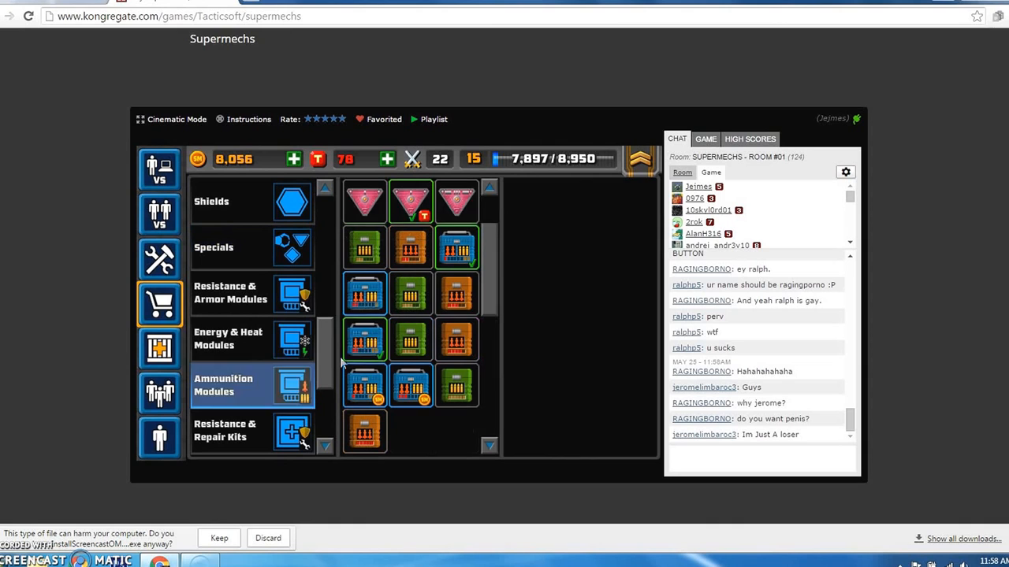
{"action": "left_click", "coordinate": [410, 386]}
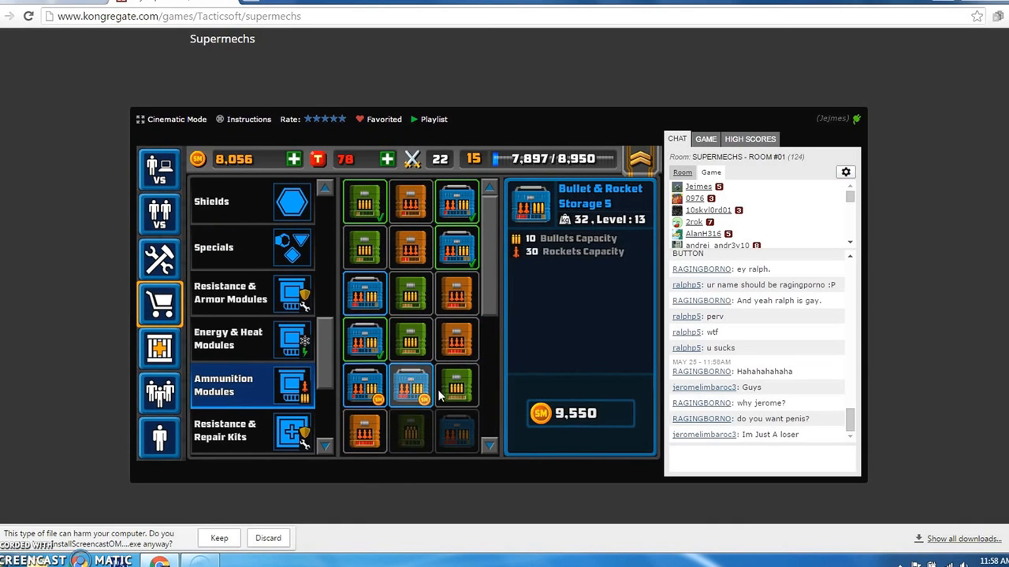
{"action": "left_click", "coordinate": [455, 387]}
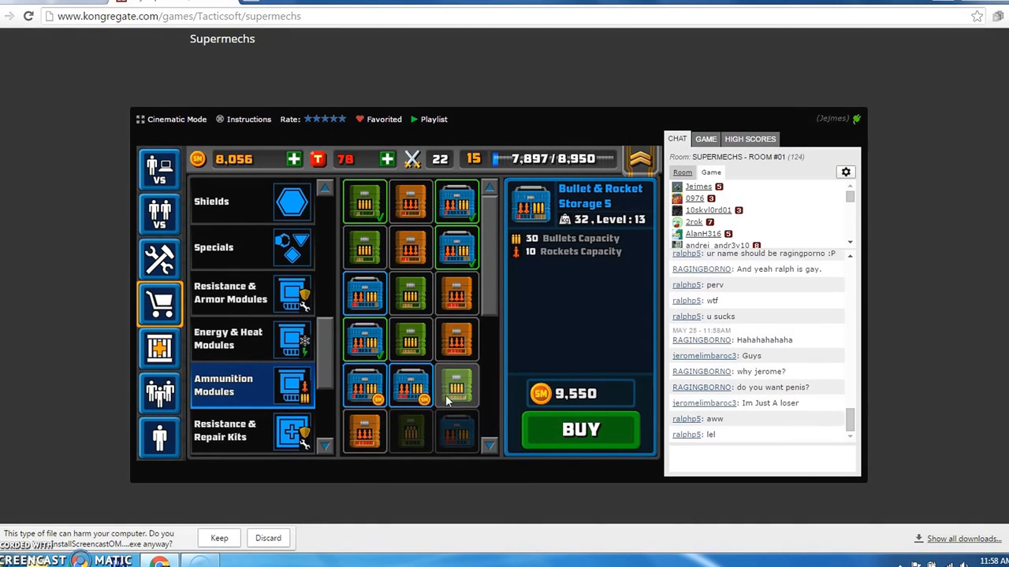
{"action": "scroll", "scroll_direction": "down", "scroll_amount": 3}
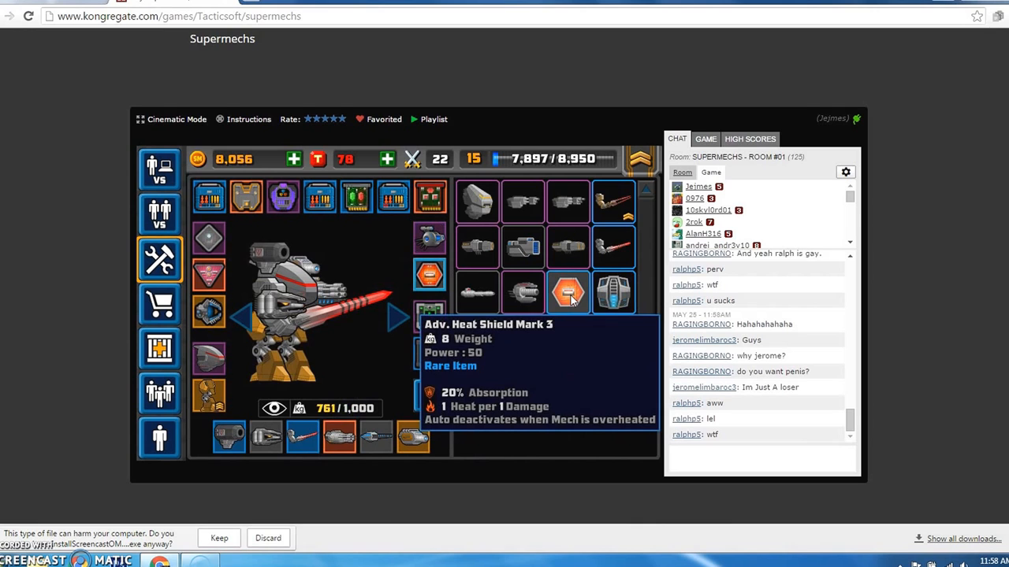
Cycle through saved mechs to the 274/1,000-weight tank-tread build
{"action": "left_click", "coordinate": [568, 292]}
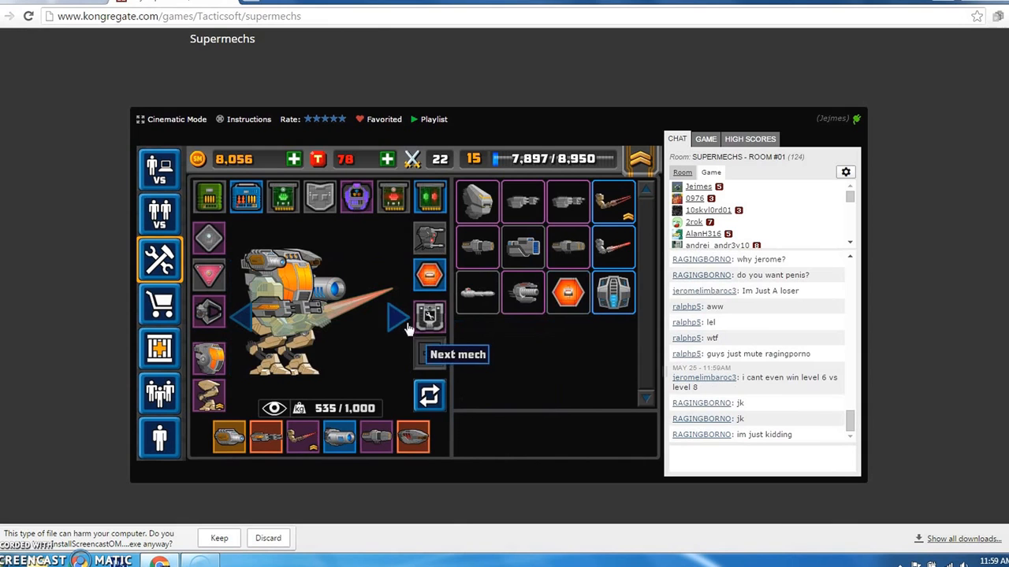
{"action": "left_click", "coordinate": [397, 318]}
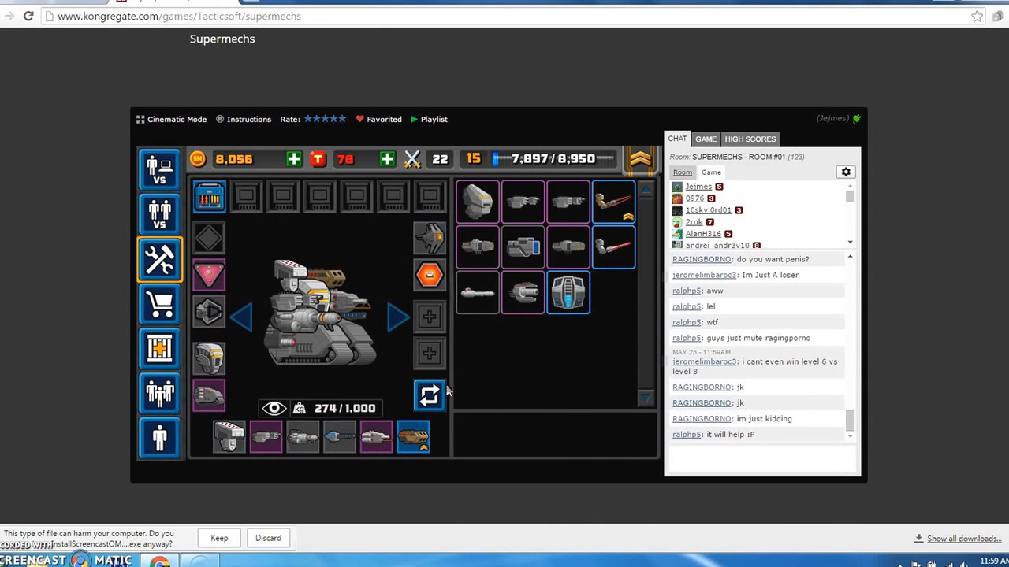
{"action": "mouse_move", "coordinate": [243, 315]}
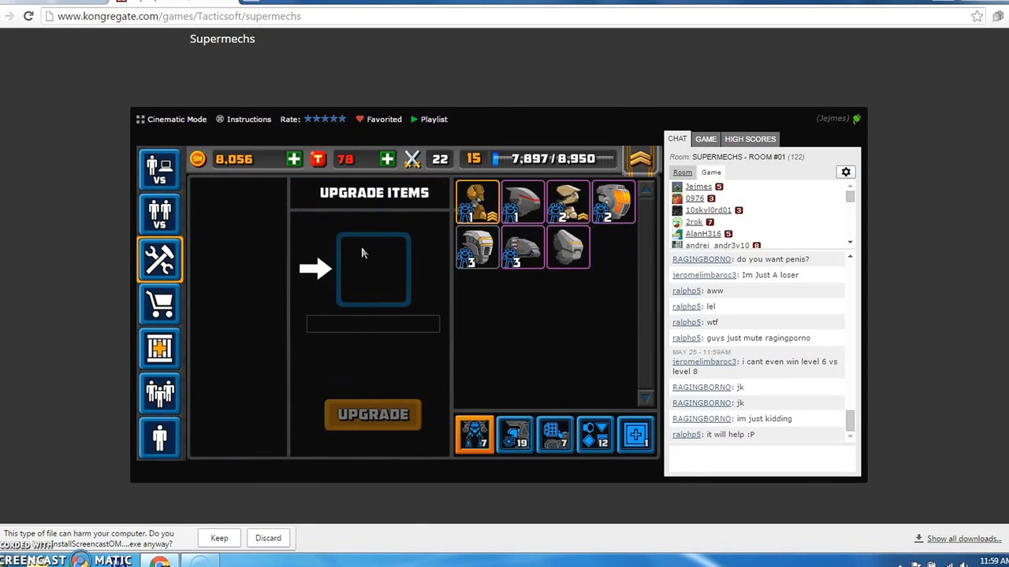
{"action": "mouse_move", "coordinate": [567, 332]}
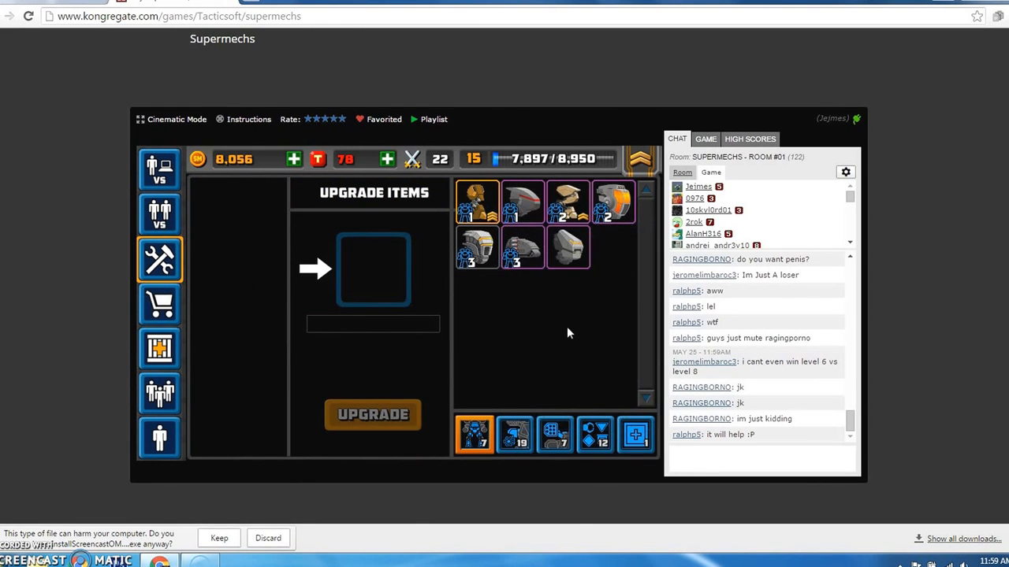
{"action": "mouse_move", "coordinate": [521, 366]}
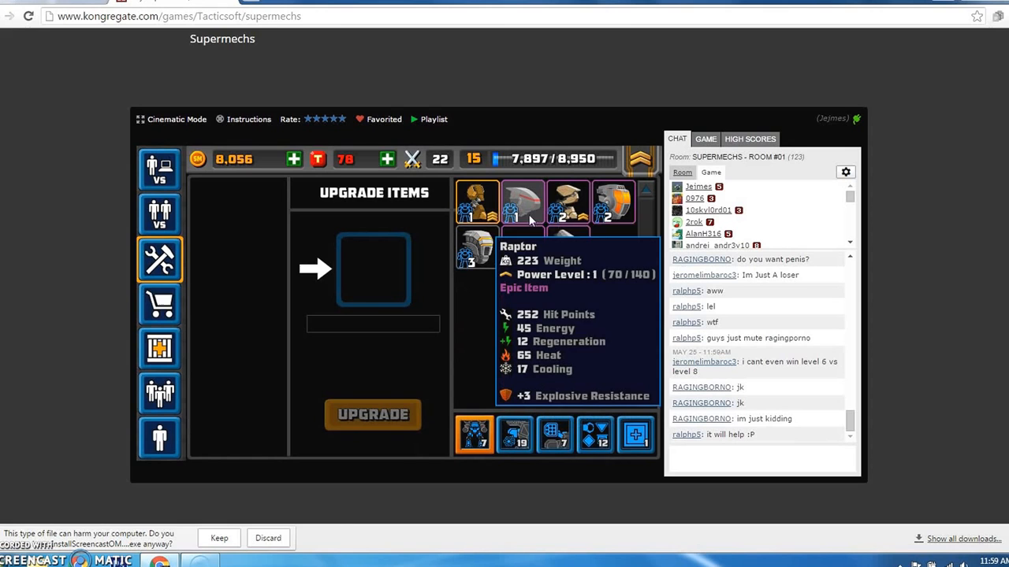
Upgrade the Raptor torso by destroying an item, bringing its power to 220/280
{"action": "left_click", "coordinate": [523, 202]}
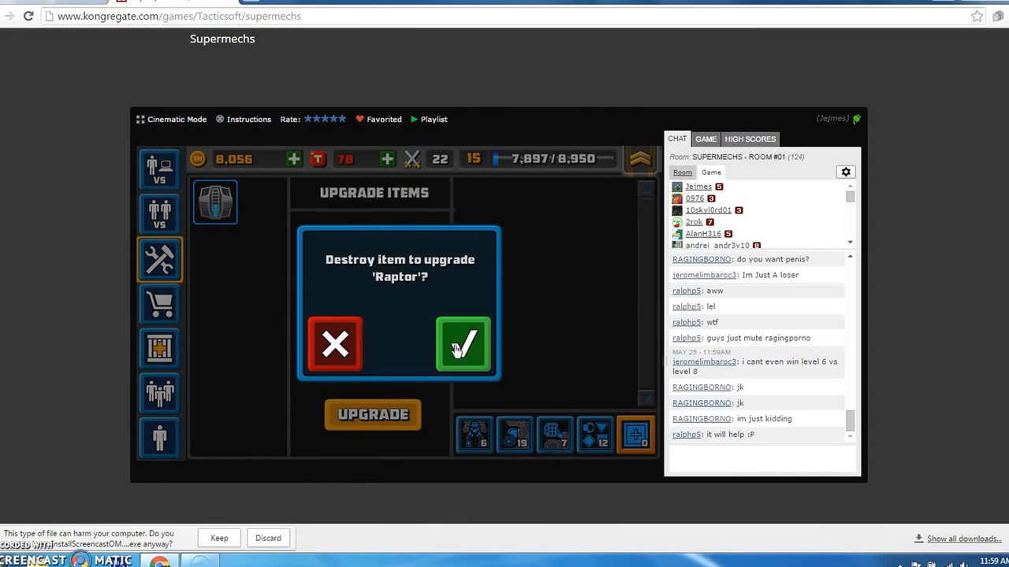
{"action": "left_click", "coordinate": [463, 345]}
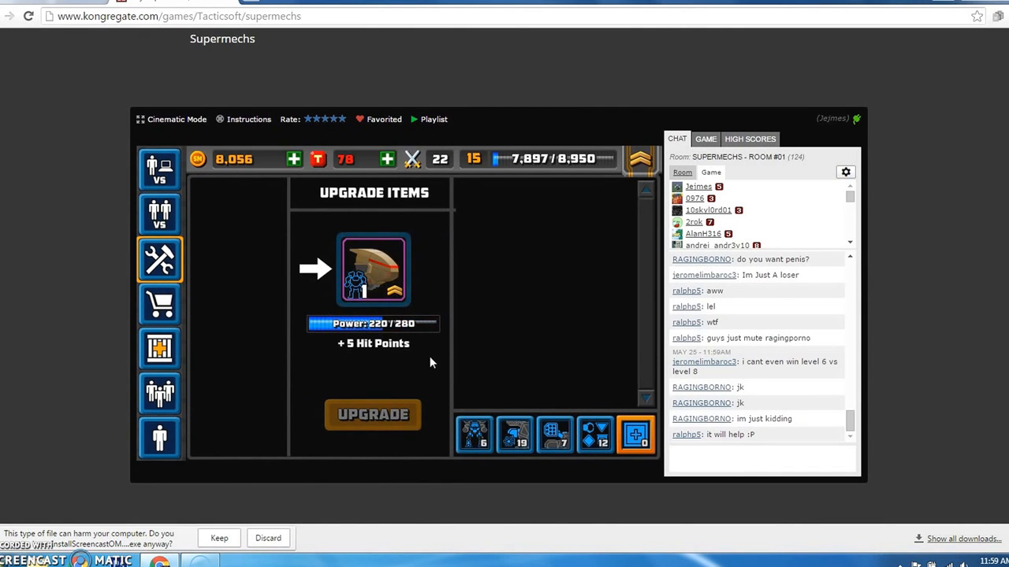
{"action": "mouse_move", "coordinate": [159, 168]}
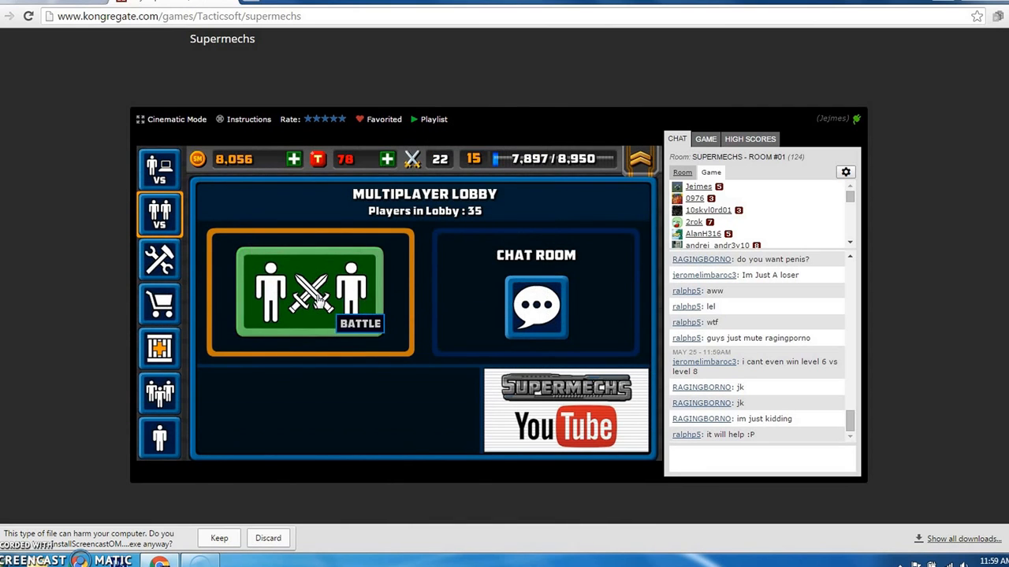
Choose a 2 VS 2 battle size and begin matchmaking in the Multiplayer Lobby
{"action": "left_click", "coordinate": [309, 295]}
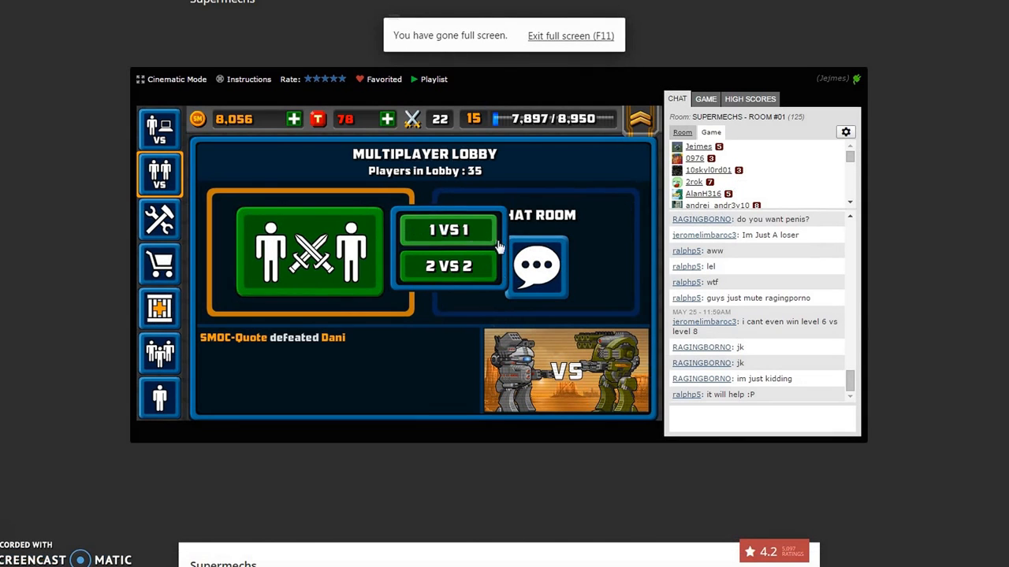
{"action": "left_click", "coordinate": [447, 229]}
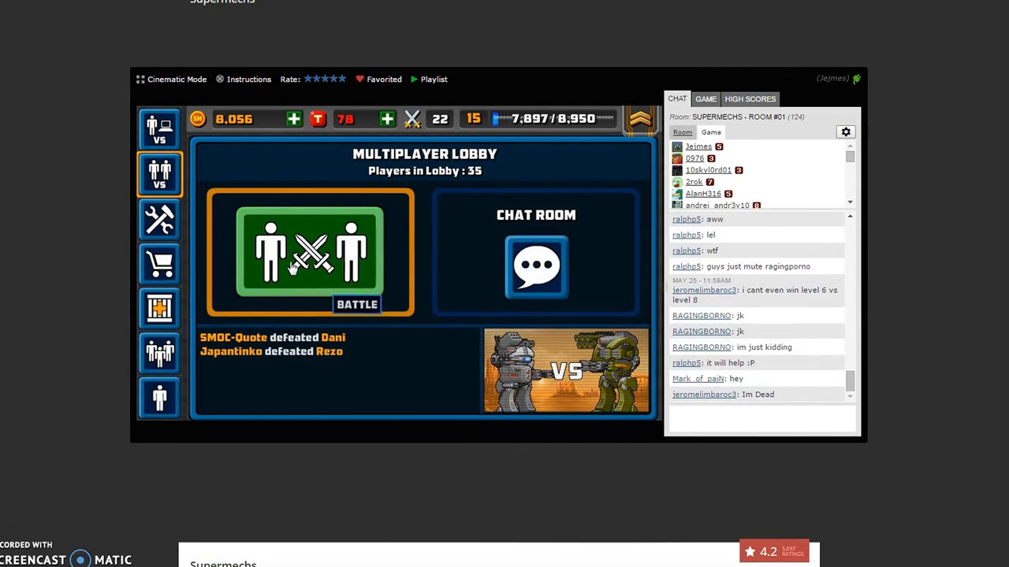
{"action": "left_click", "coordinate": [311, 252]}
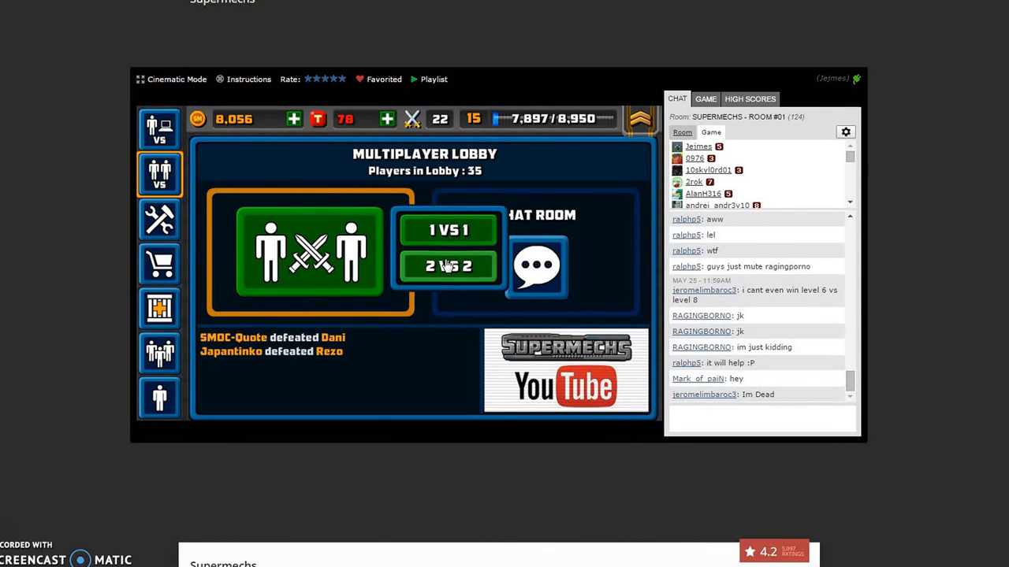
{"action": "left_click", "coordinate": [449, 230]}
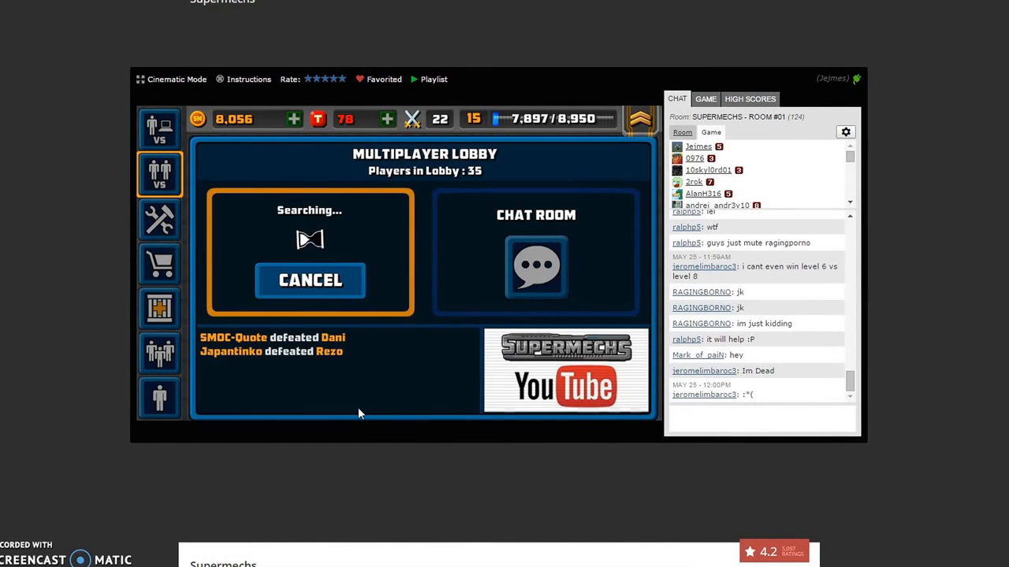
{"action": "mouse_move", "coordinate": [13, 520]}
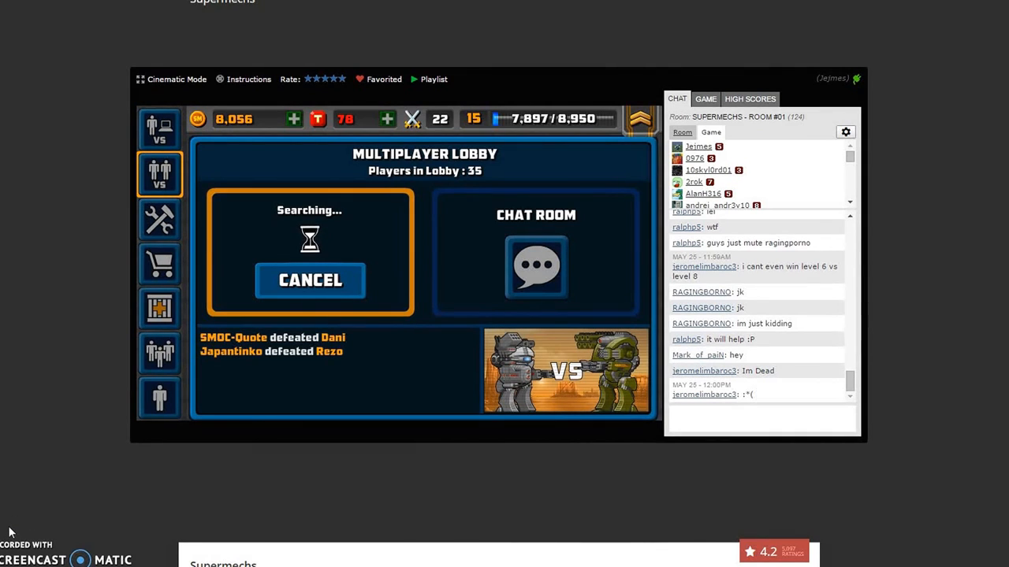
{"action": "key", "text": "f11"}
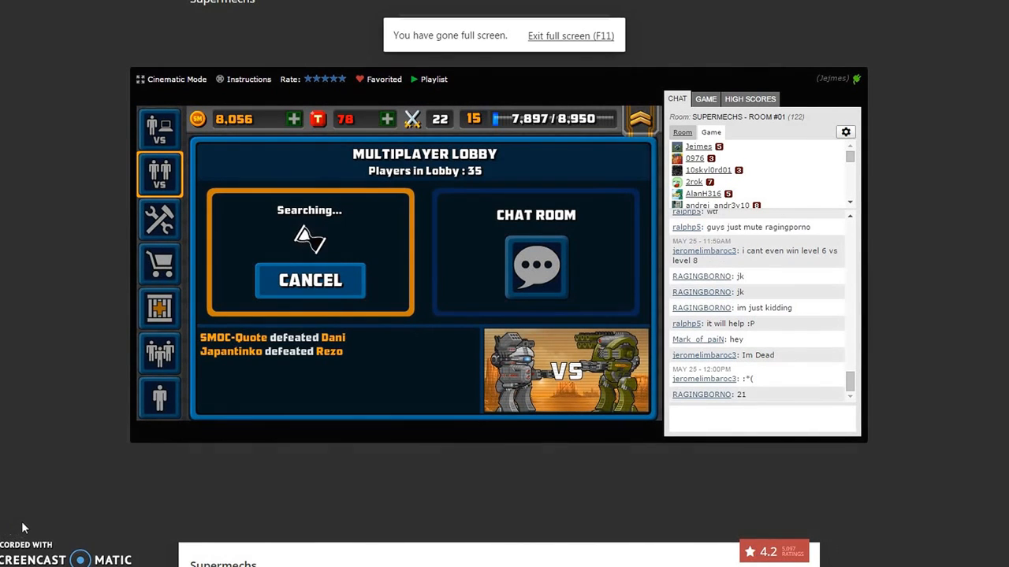